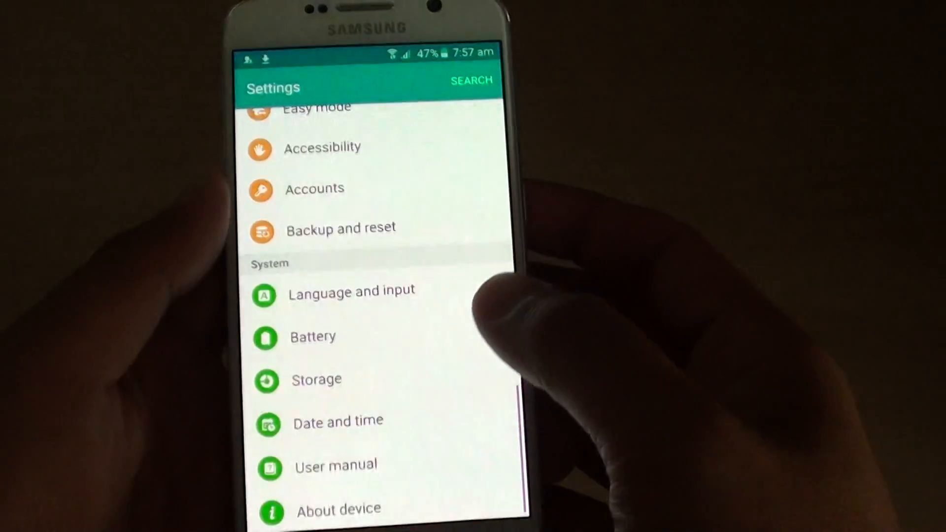
Run Factory data reset from Backup and reset, confirming RESET and ERASE EVERYTHING
scroll(down, 3)
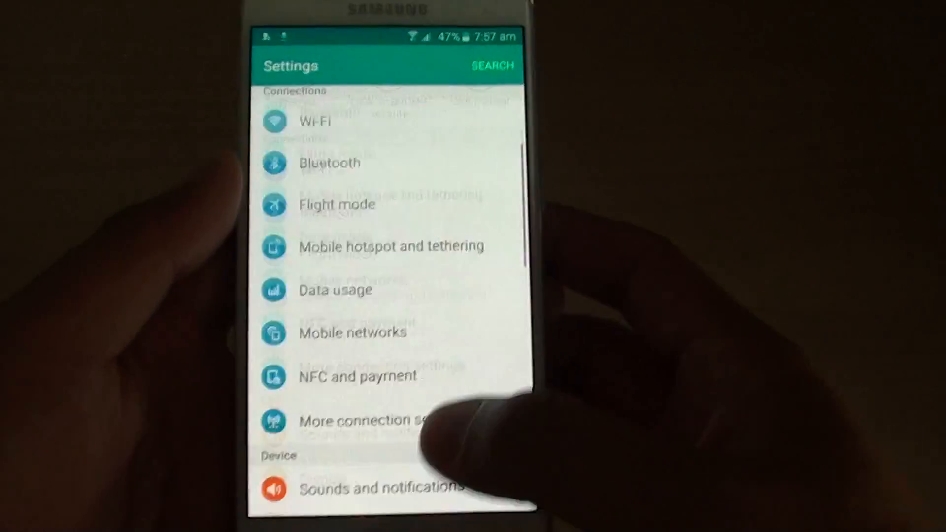
scroll(down, 3)
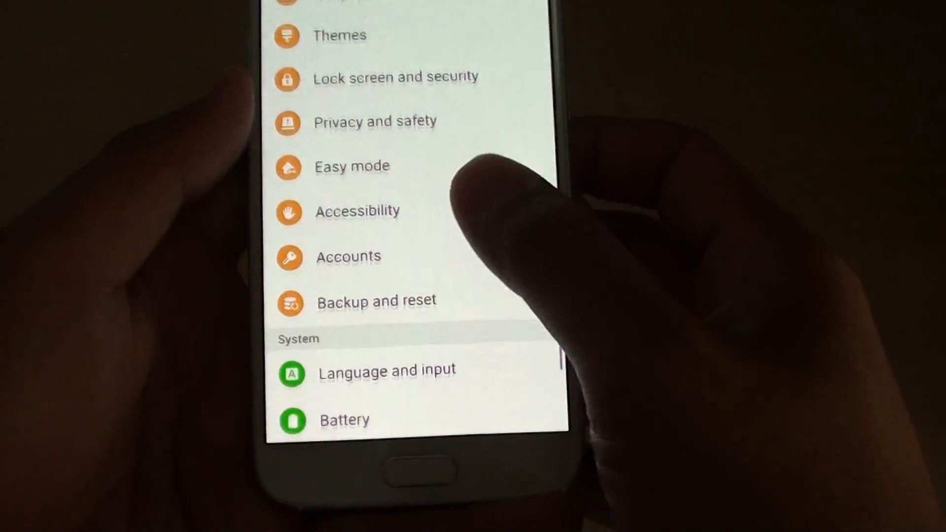
click(376, 300)
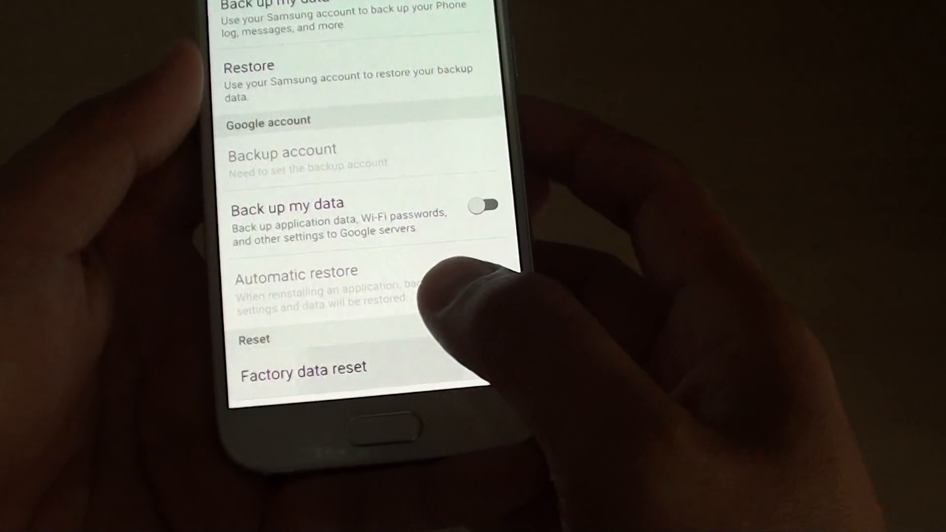
click(304, 367)
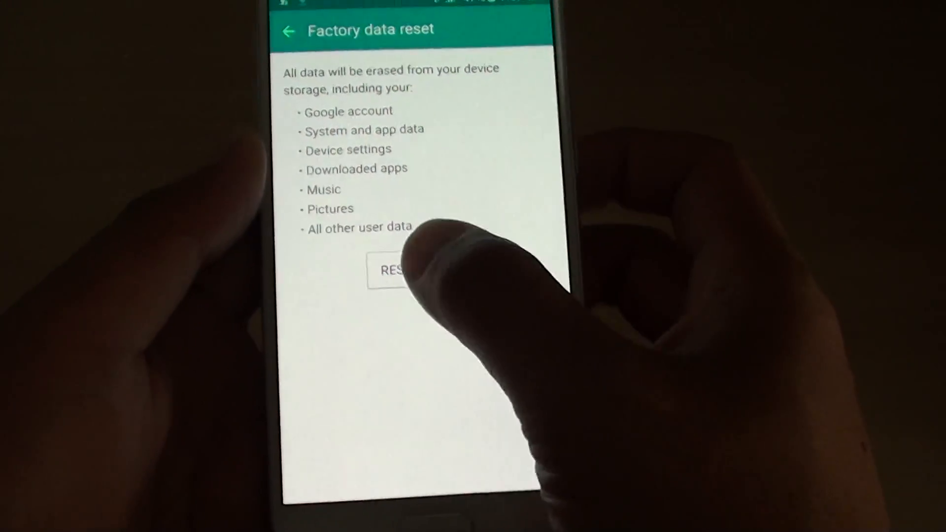
click(391, 269)
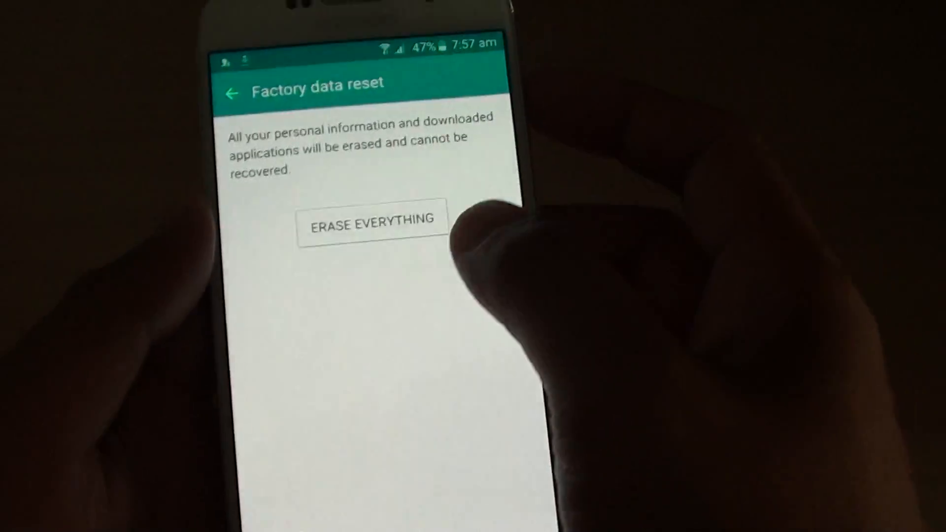
click(372, 219)
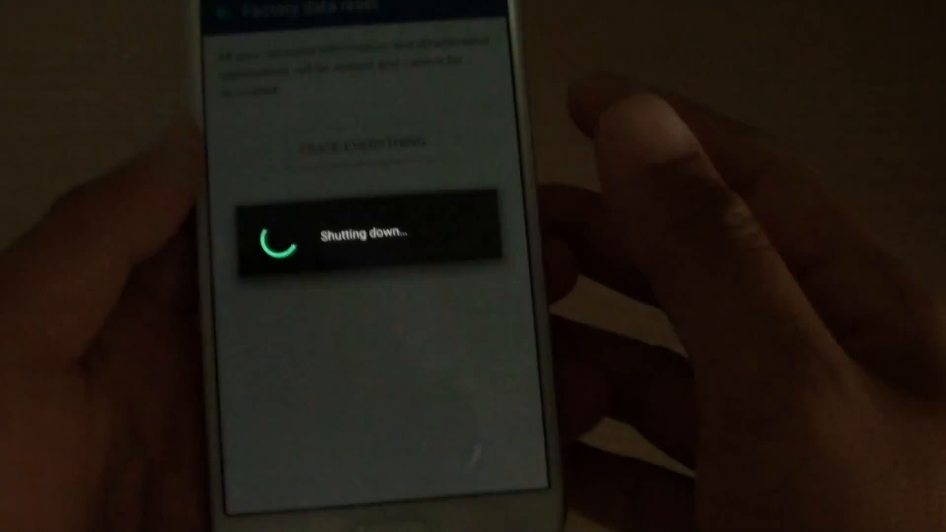